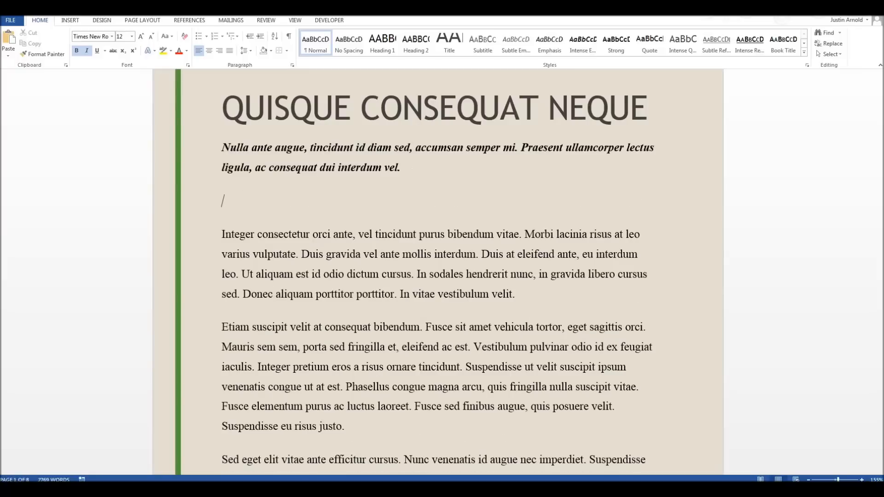
Step: Type three hyphens on the empty line to create a horizontal divider beneath the first paragraph
type("--")
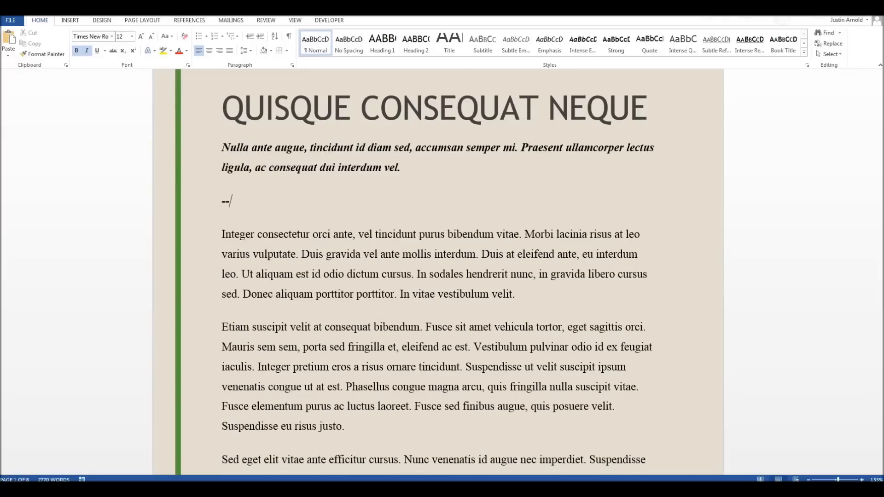
type("-")
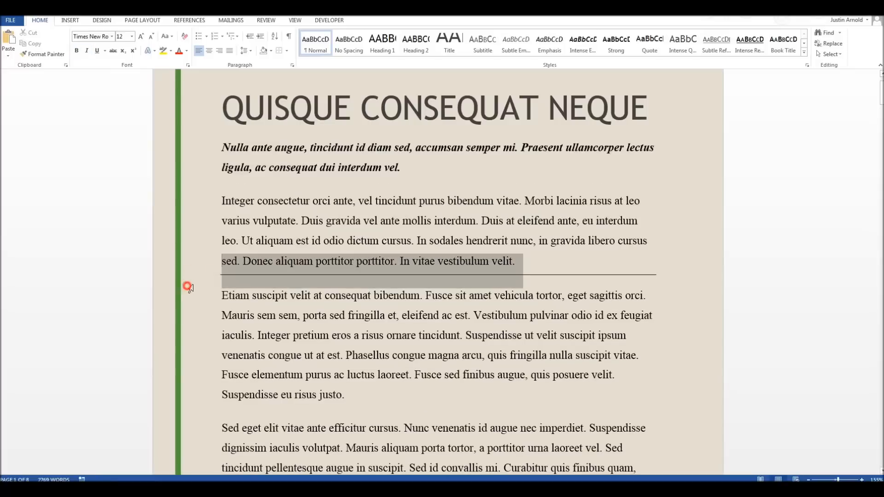
Step: Place the hyphen divider line under the bold italic introductory paragraph
left_click(440, 277)
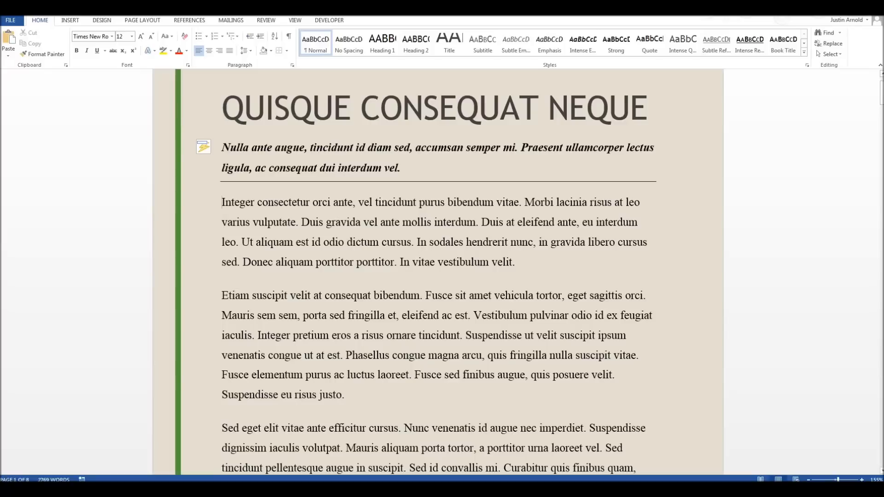
left_click(419, 168)
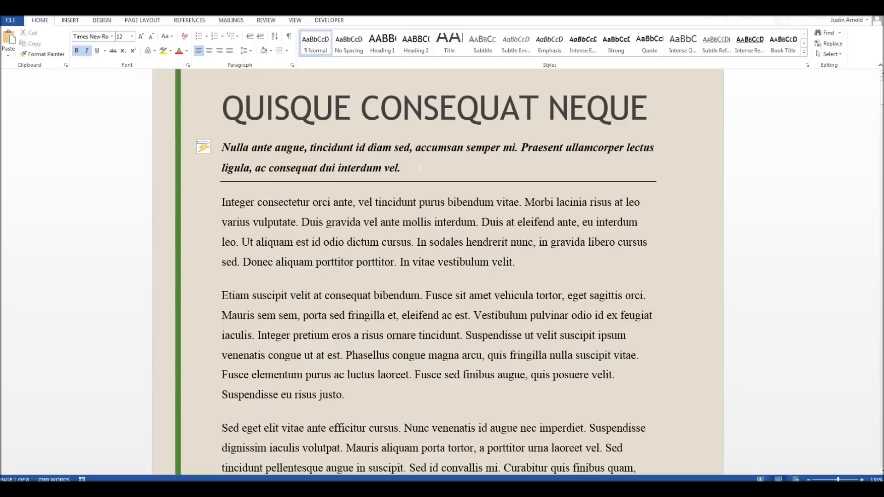
Step: Place the cursor in the italic paragraph and open the Borders dropdown's options
left_click(399, 167)
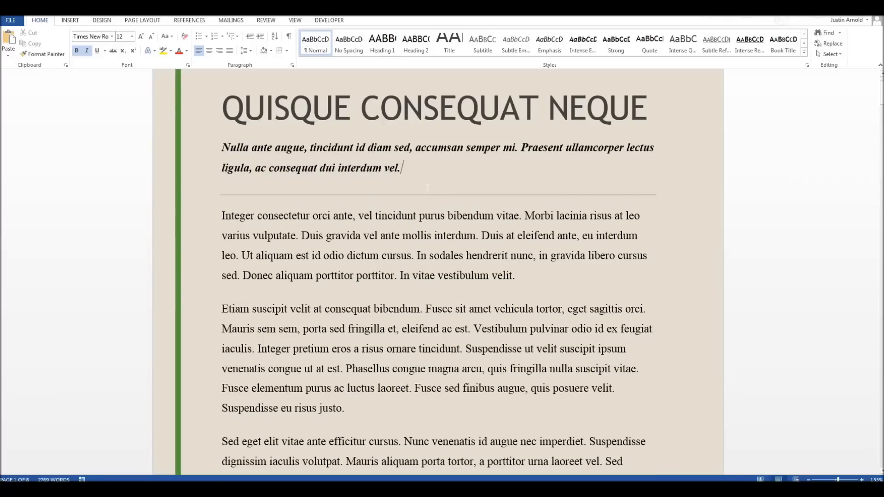
scroll("down", 3)
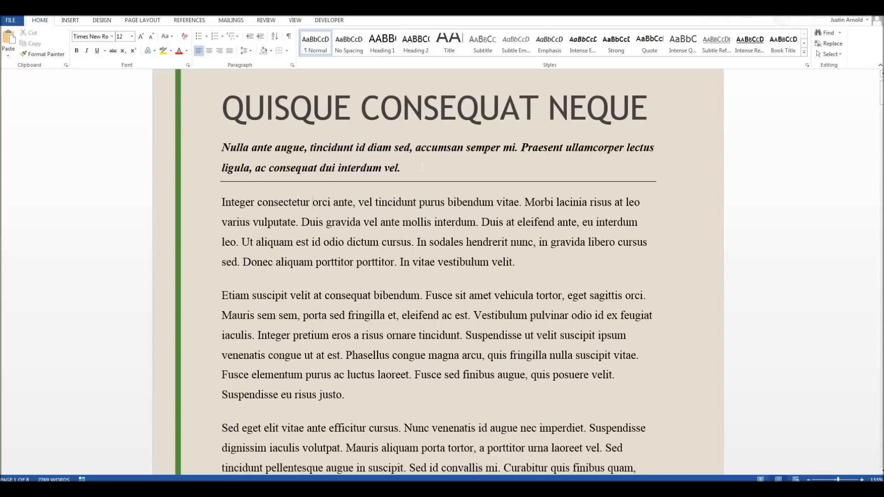
left_click(86, 51)
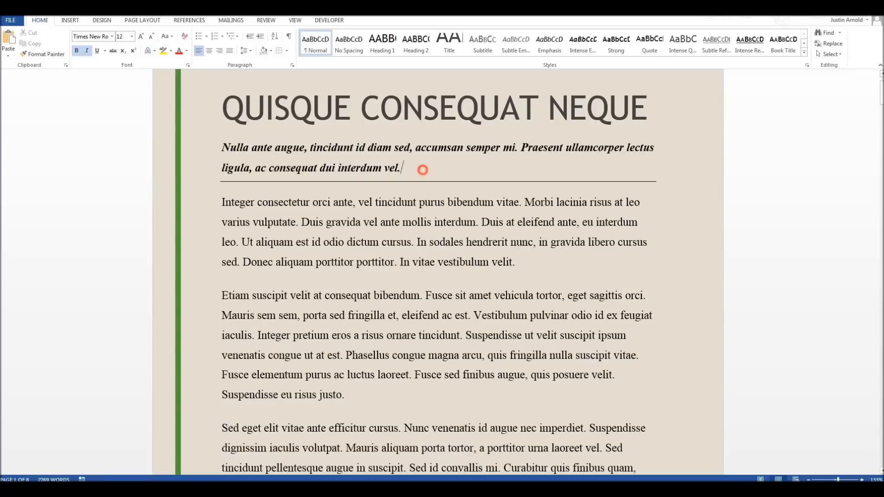
mouse_move(212, 209)
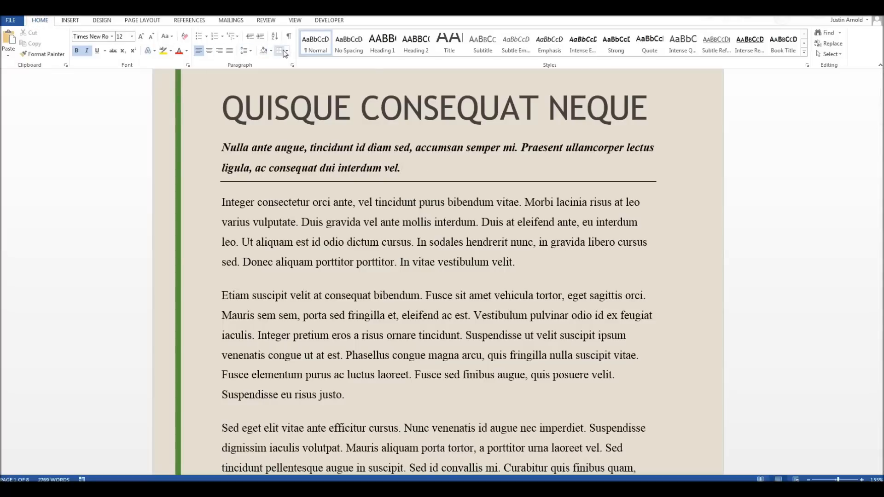
left_click(287, 51)
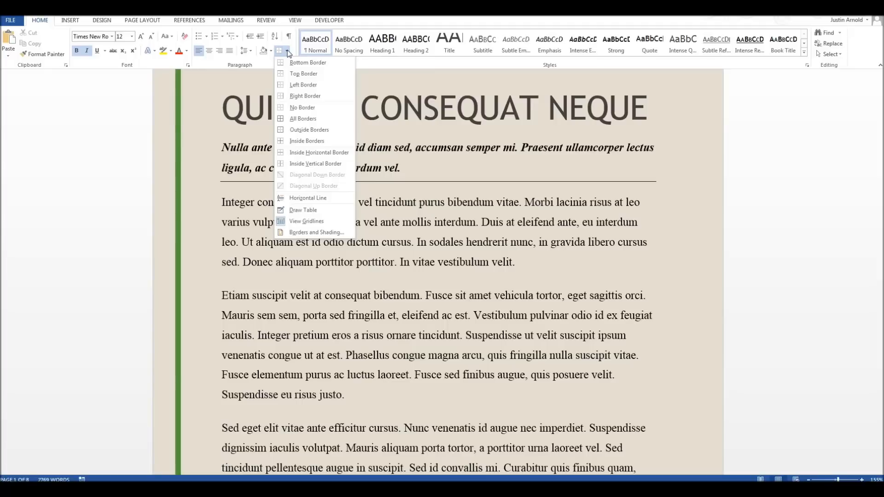